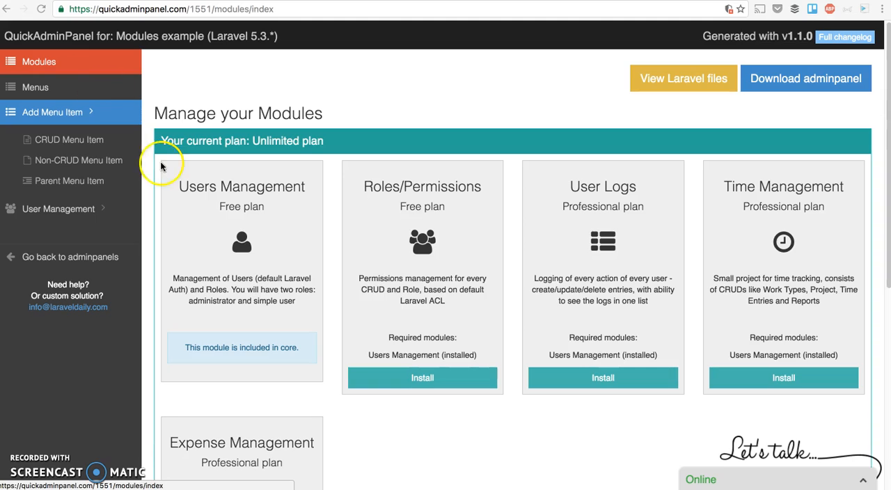
Install the Roles/Permissions module from the Modules page
{"action": "double_click", "coordinate": [242, 186]}
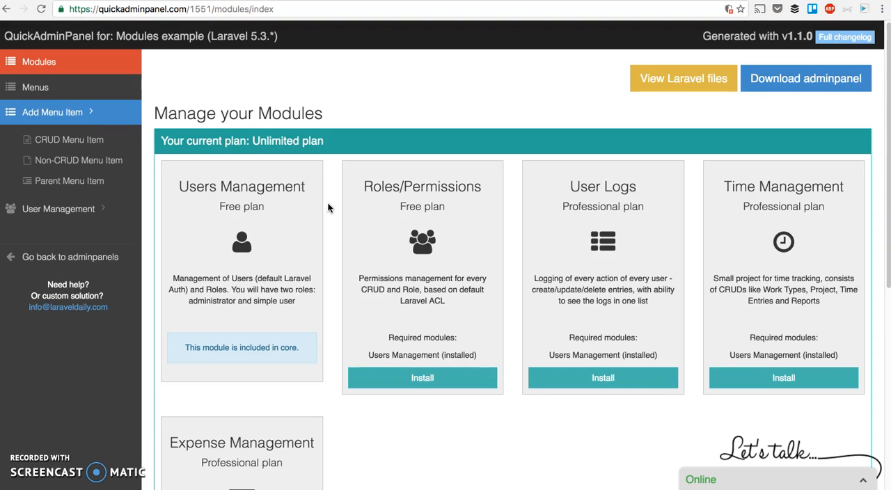
{"action": "scroll", "scroll_direction": "down", "scroll_amount": 3}
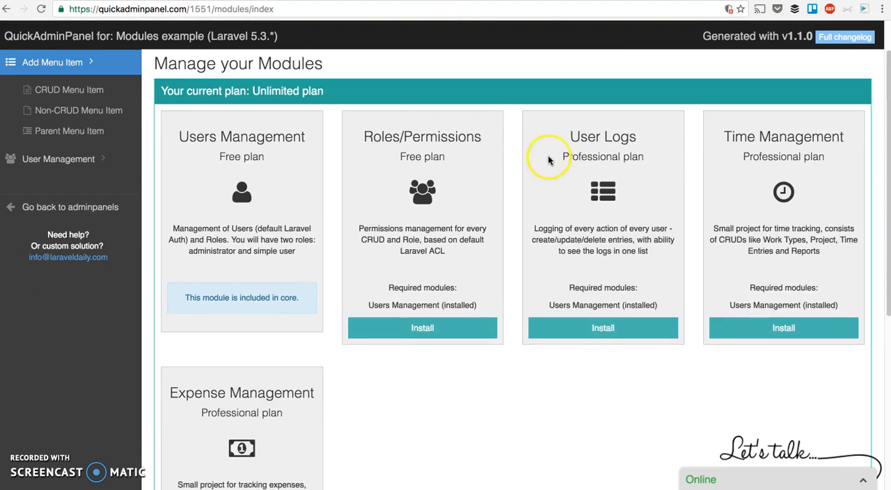
{"action": "mouse_move", "coordinate": [454, 250]}
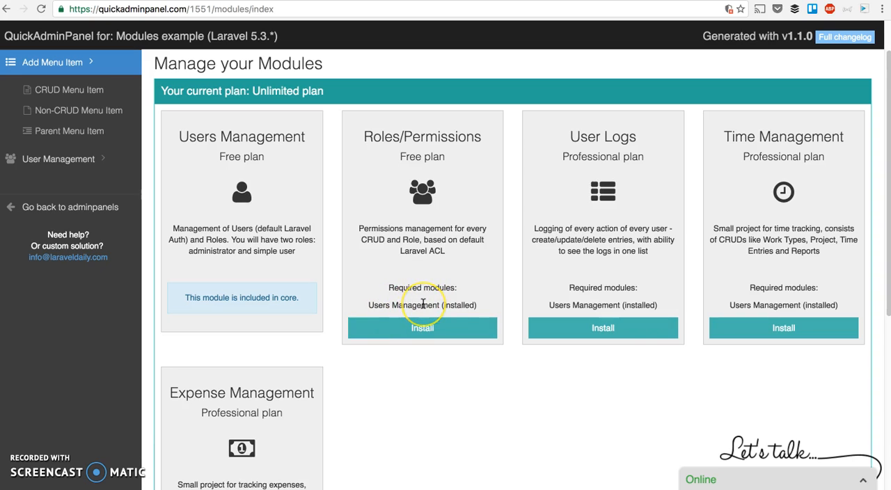
{"action": "mouse_move", "coordinate": [448, 169]}
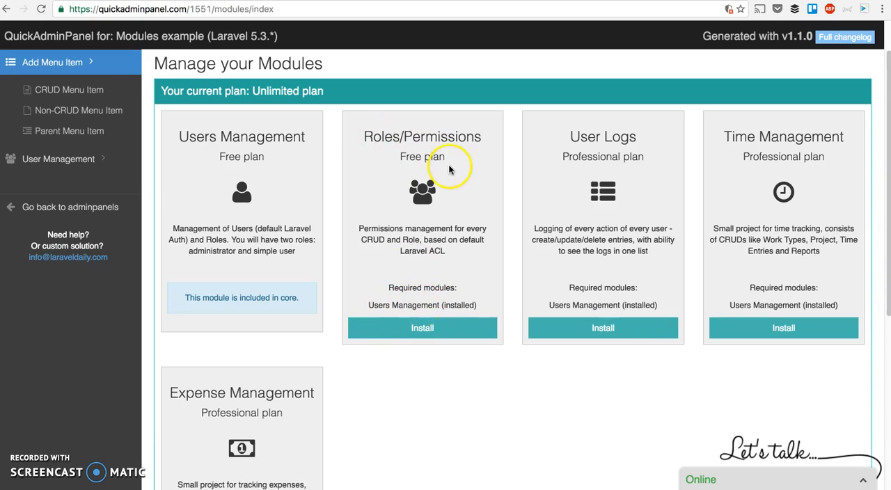
{"action": "left_click", "coordinate": [422, 329]}
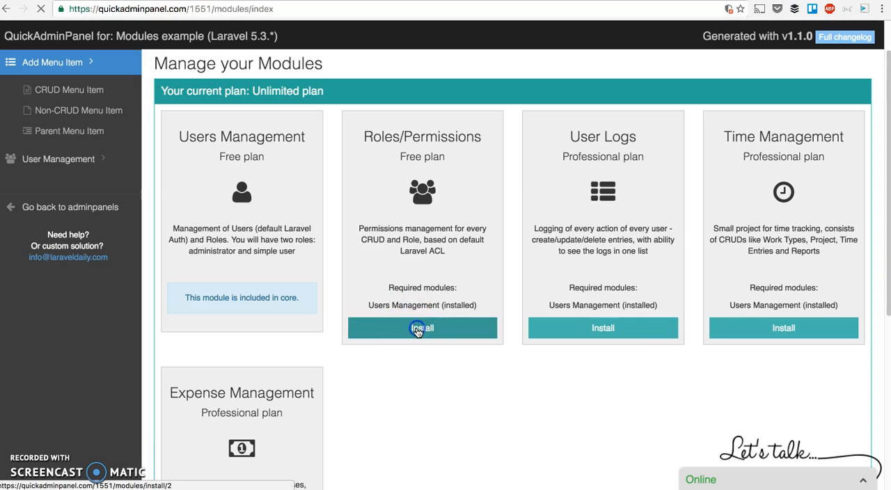
{"action": "left_click", "coordinate": [421, 328]}
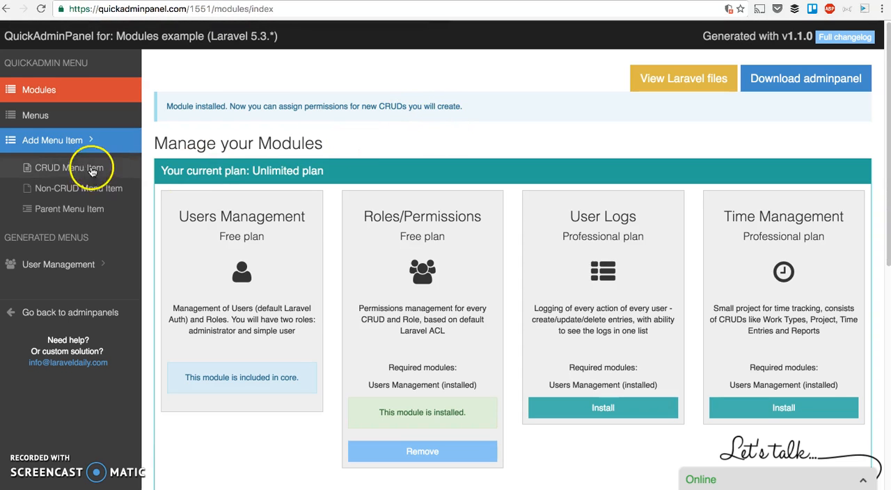
Start a new CRUD menu item to view its Permissions section, then return to Modules
{"action": "left_click", "coordinate": [68, 167]}
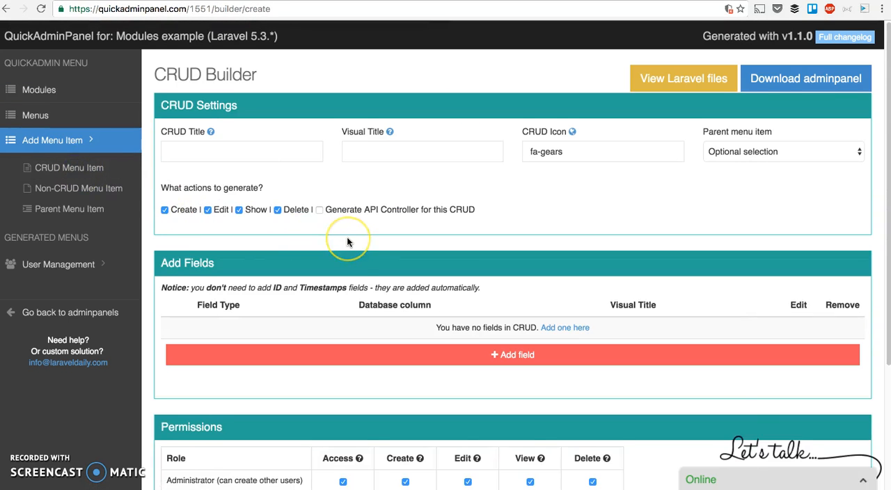
{"action": "scroll", "scroll_direction": "down", "scroll_amount": 3}
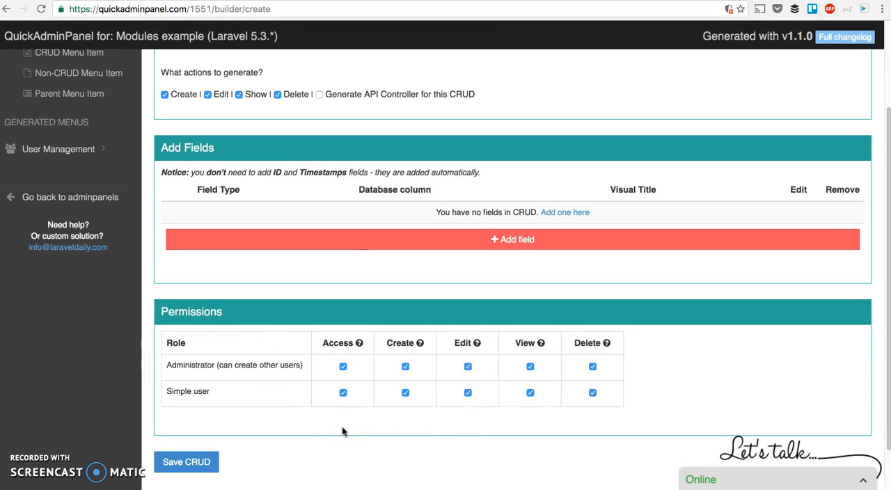
{"action": "scroll", "scroll_direction": "up", "scroll_amount": 3}
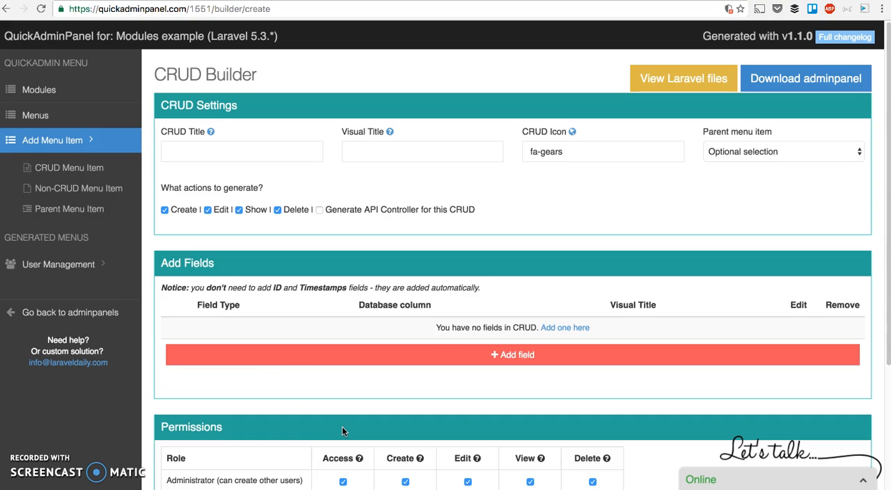
{"action": "left_click", "coordinate": [39, 89]}
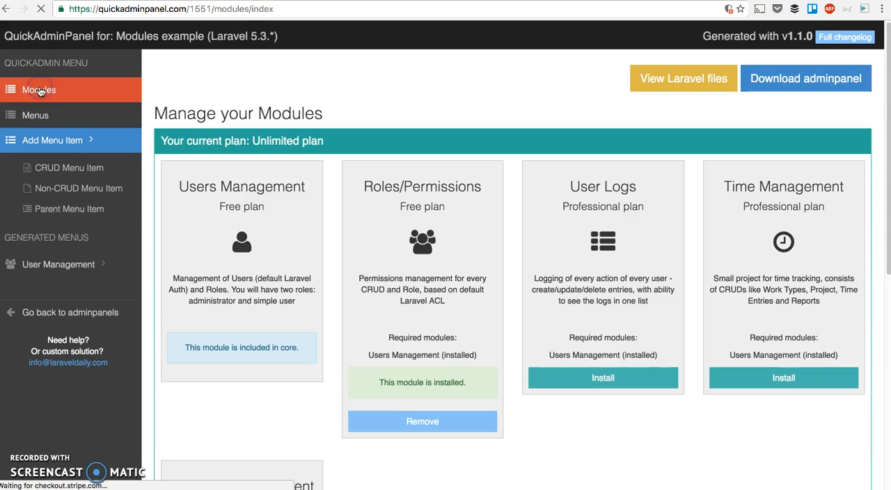
Install the Time Management module, adding Work types, Projects, Time entries and Reports menus
{"action": "scroll", "scroll_direction": "down", "scroll_amount": 3}
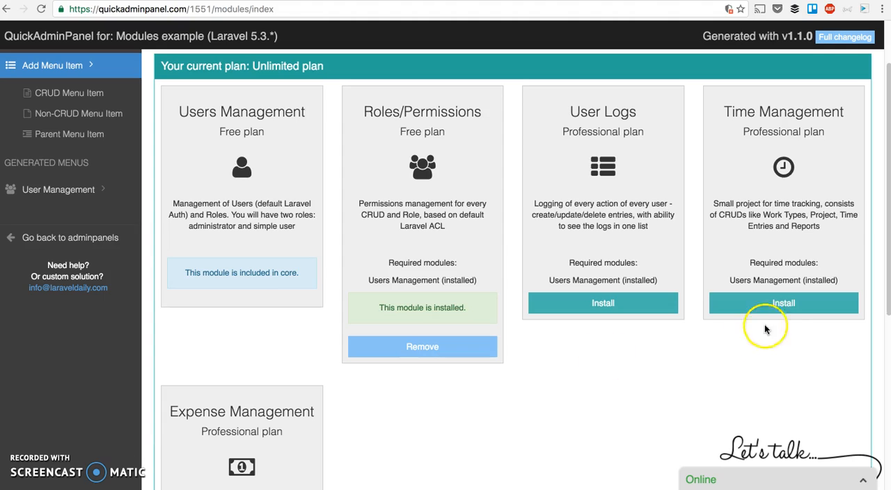
{"action": "left_click", "coordinate": [782, 304]}
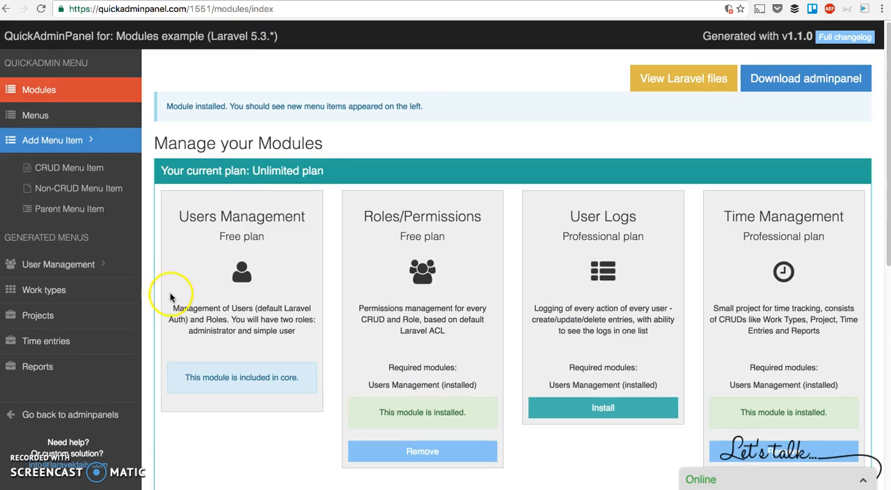
{"action": "scroll", "scroll_direction": "down", "scroll_amount": 3}
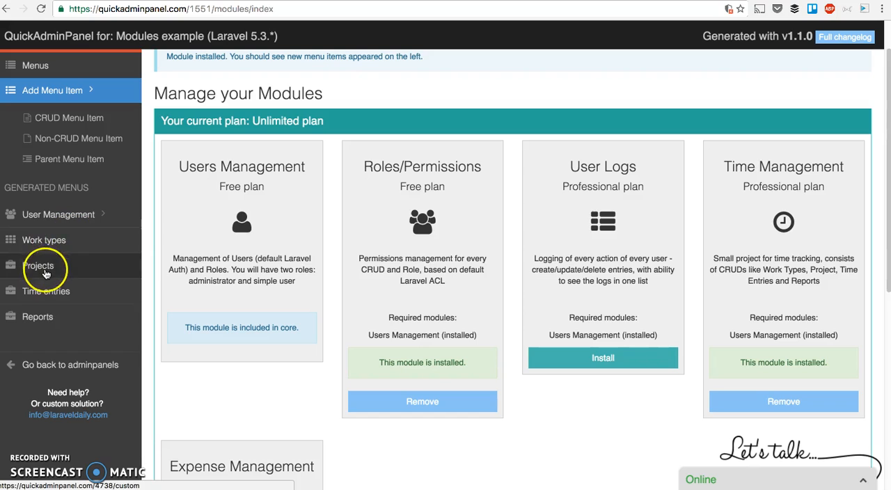
Browse the generated Projects and Reports pages, ending on the empty Projects list
{"action": "left_click", "coordinate": [39, 265]}
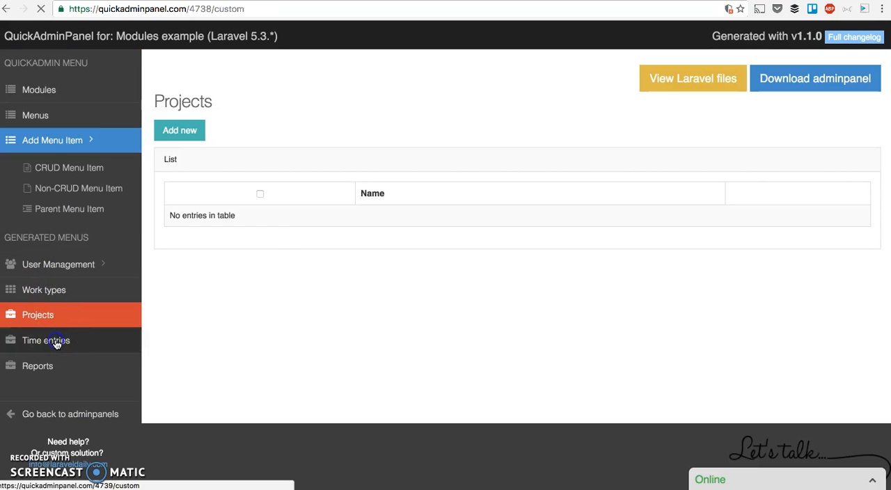
{"action": "left_click", "coordinate": [38, 365]}
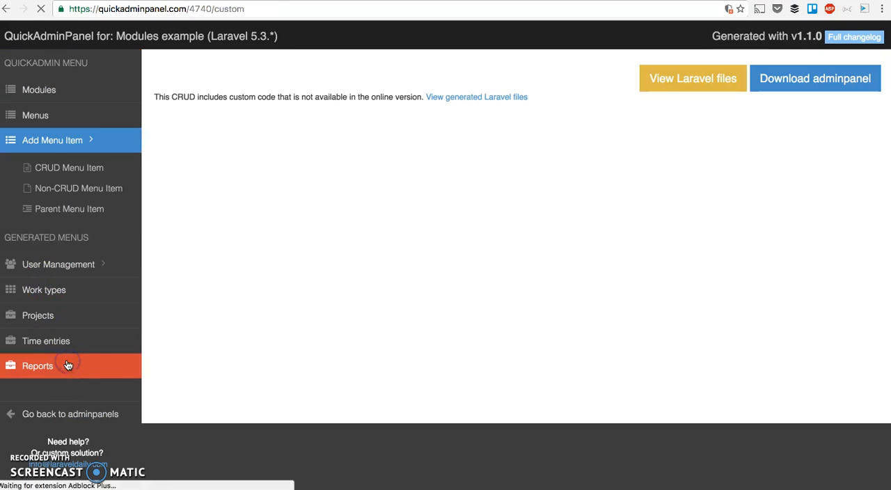
{"action": "left_click", "coordinate": [37, 314]}
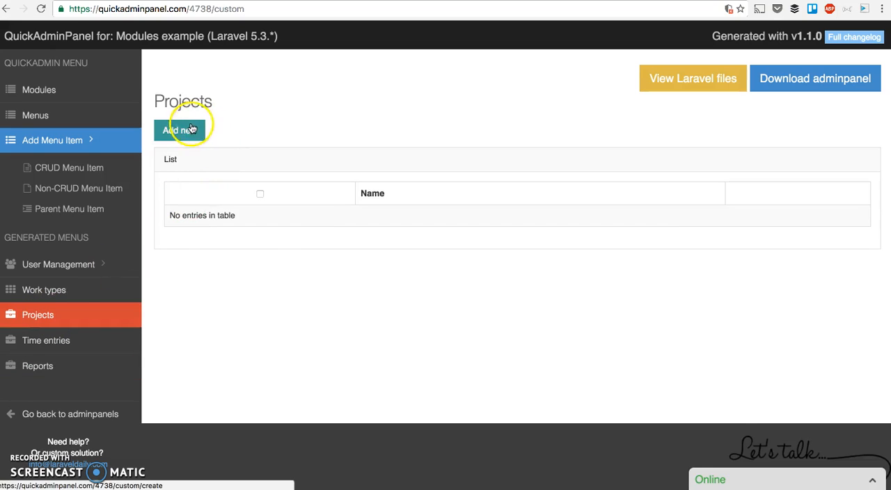
Remove the Time Management module so its generated menus disappear, leaving Roles/Permissions installed
{"action": "left_click", "coordinate": [181, 131]}
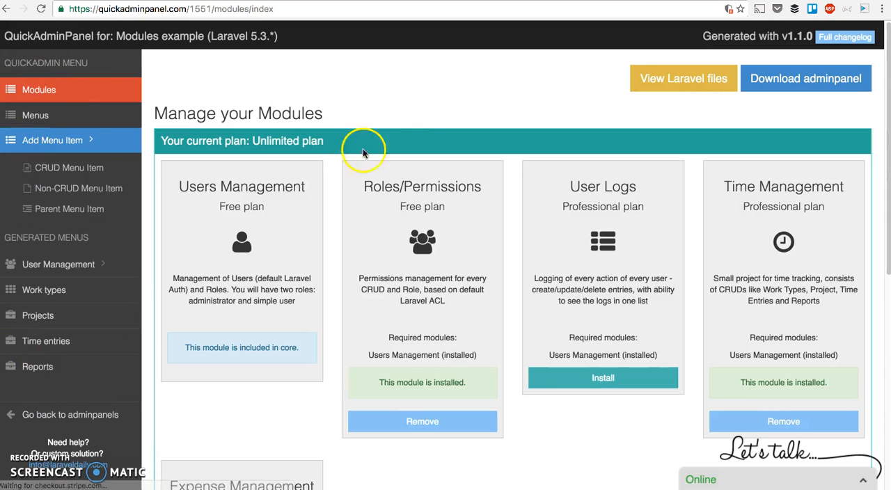
{"action": "scroll", "scroll_direction": "down", "scroll_amount": 3}
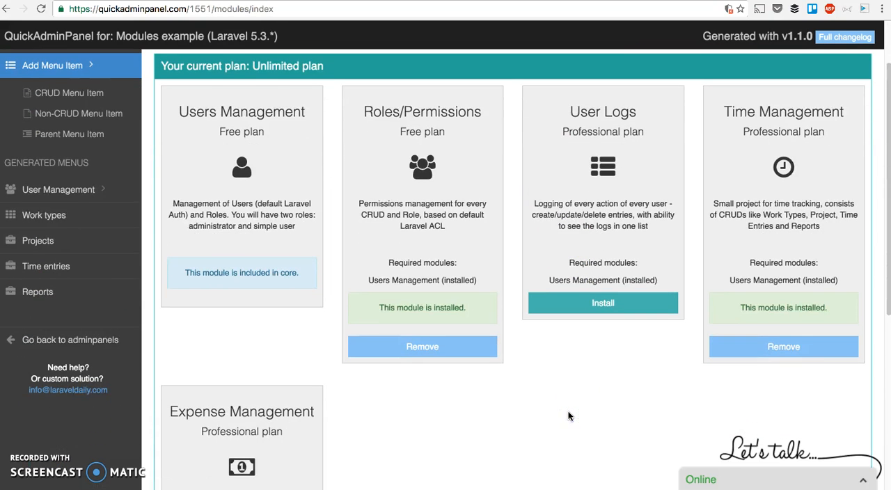
{"action": "left_click", "coordinate": [603, 303]}
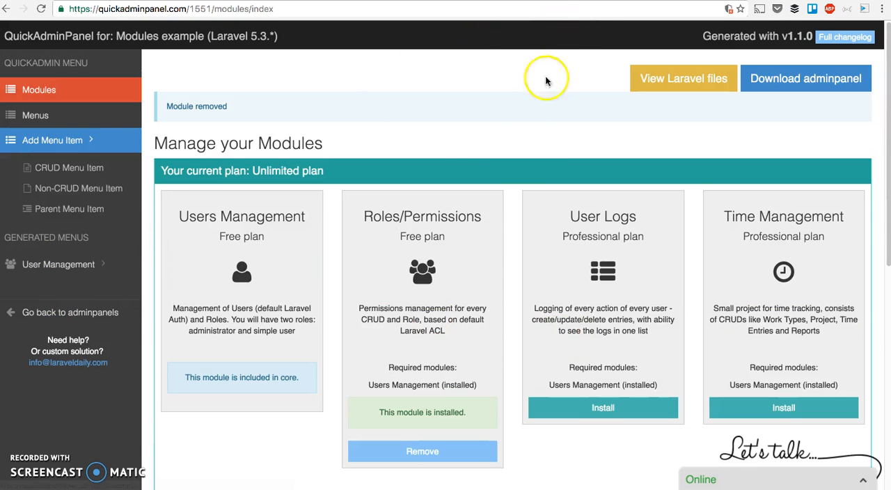
{"action": "mouse_move", "coordinate": [465, 156]}
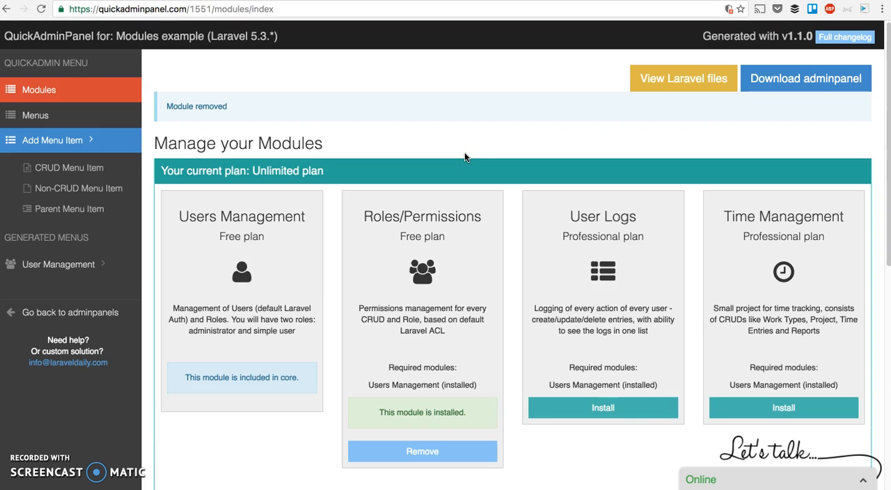
{"action": "scroll", "scroll_direction": "down", "scroll_amount": 3}
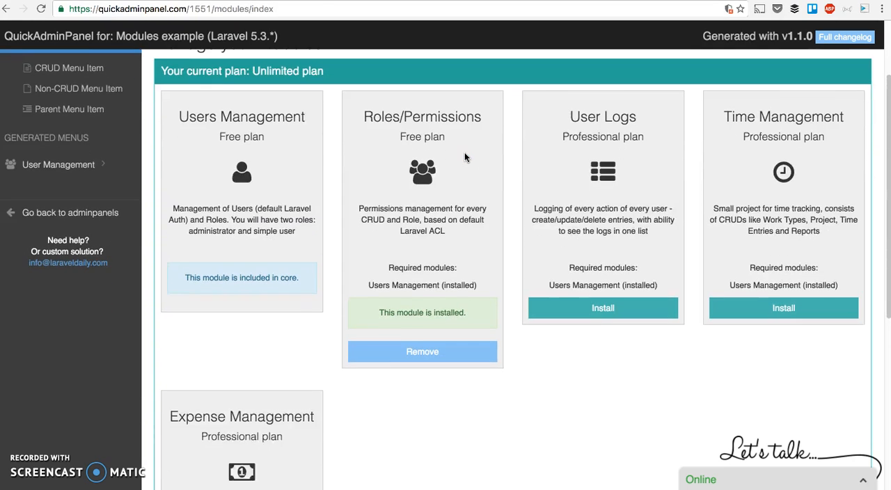